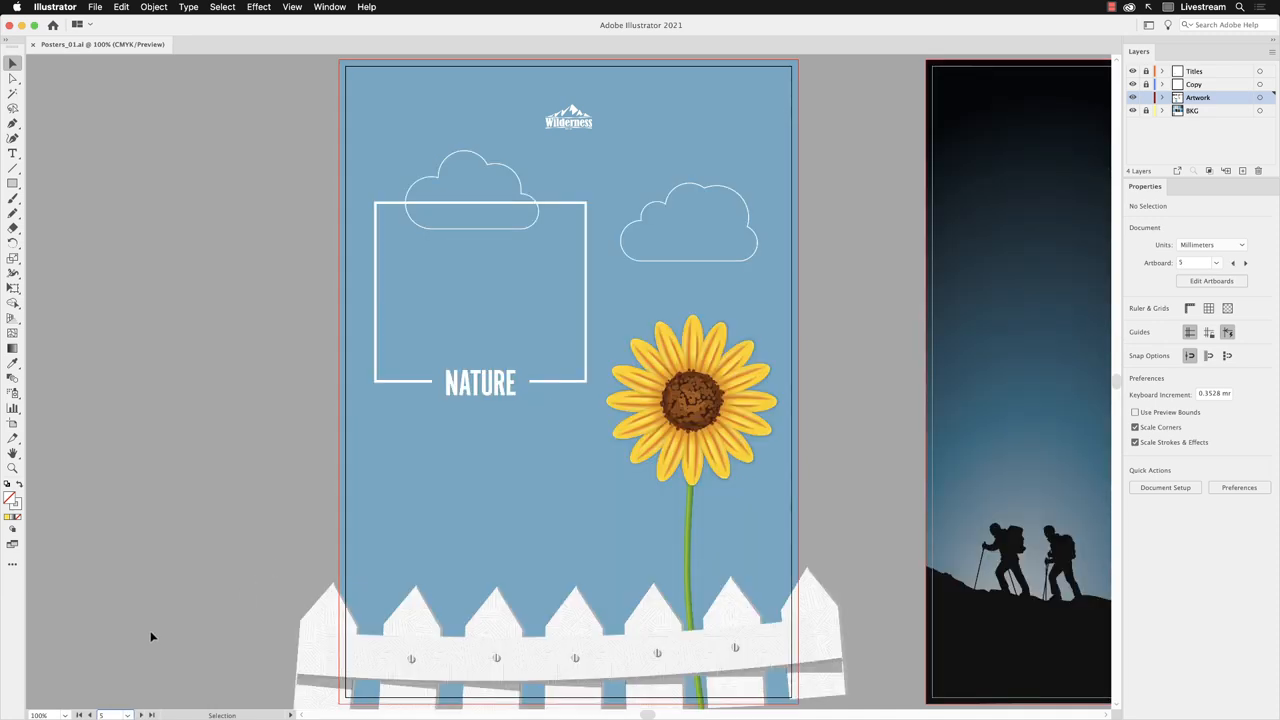
mouse_move(875, 240)
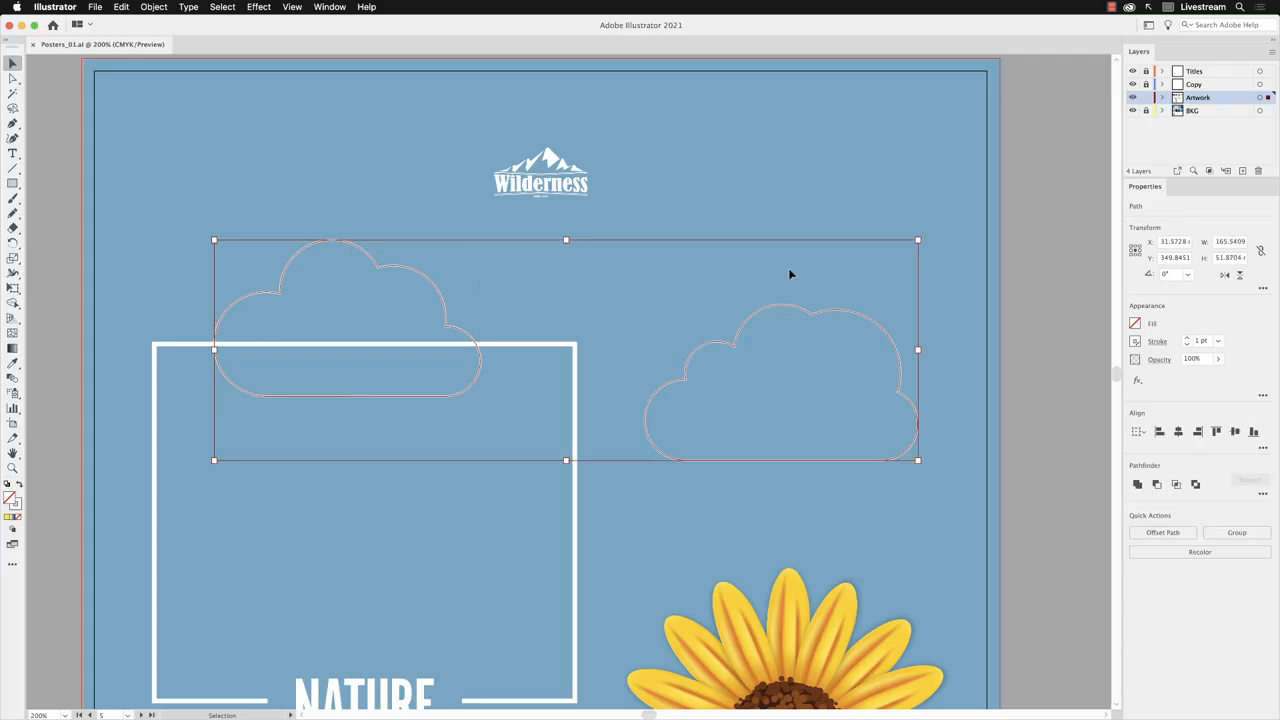
Show the Brushes panel from the Window menu and move it near the clouds
left_click(330, 7)
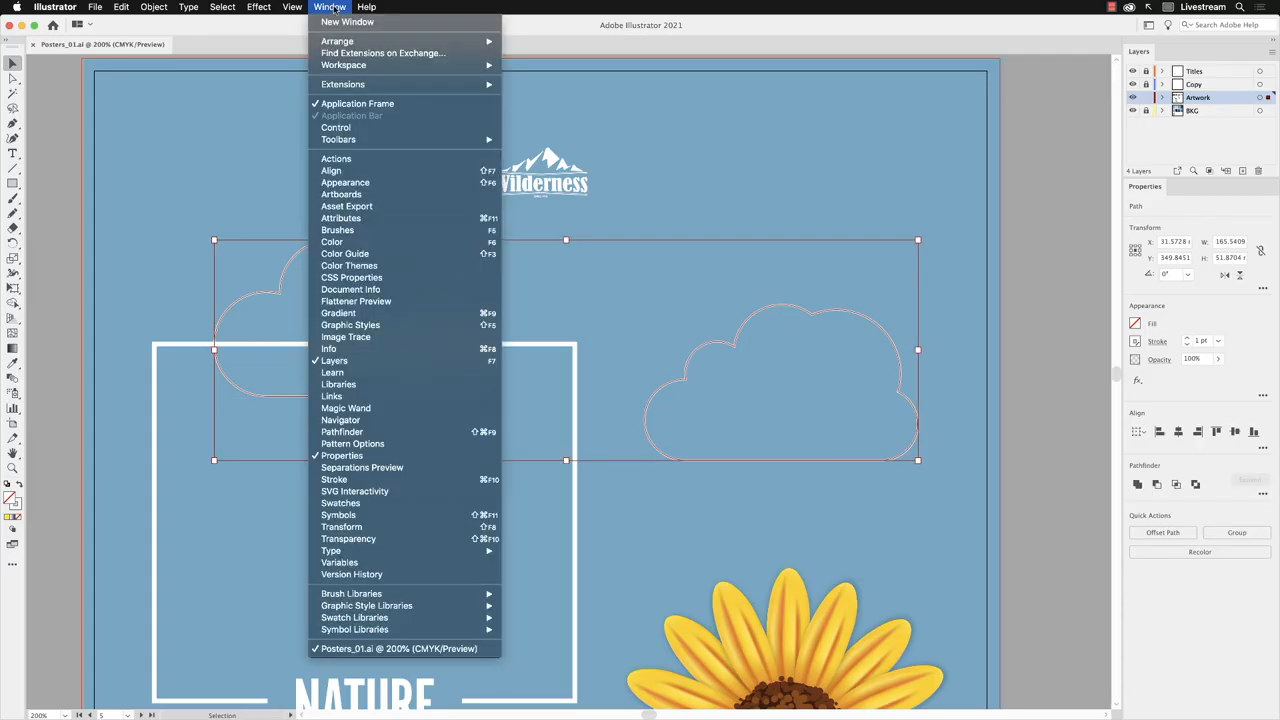
mouse_move(343, 65)
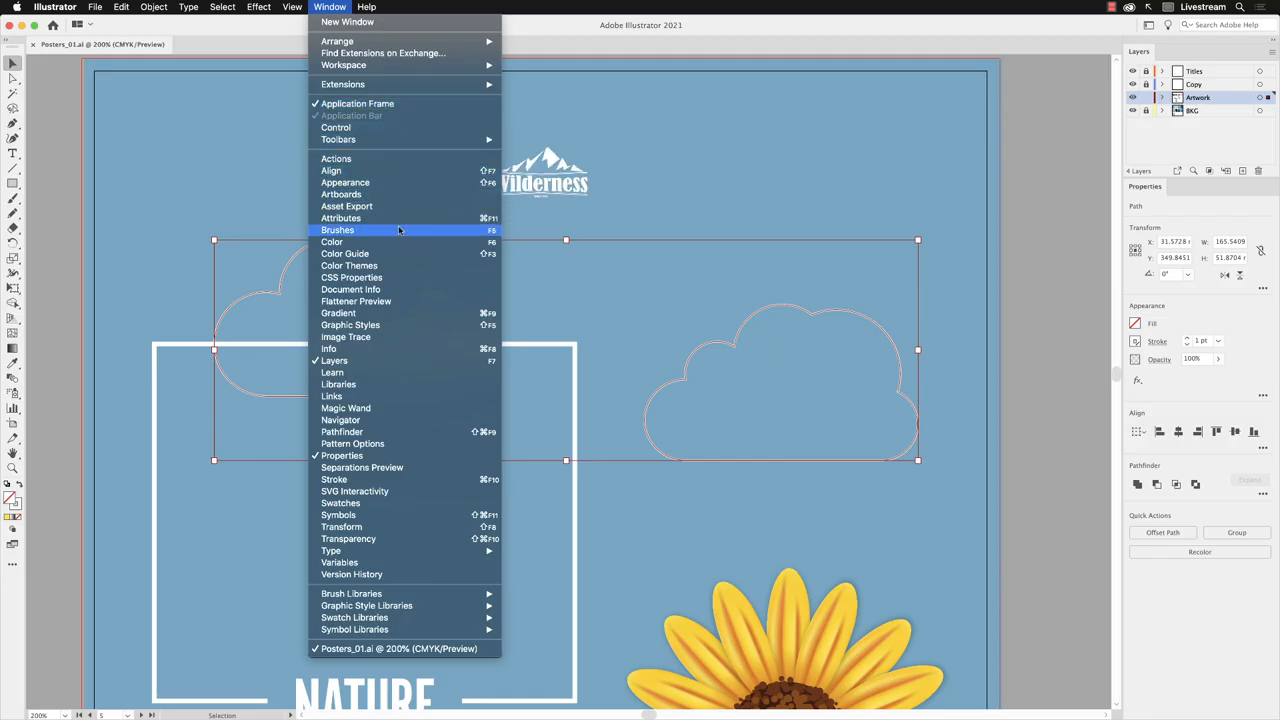
left_click(338, 230)
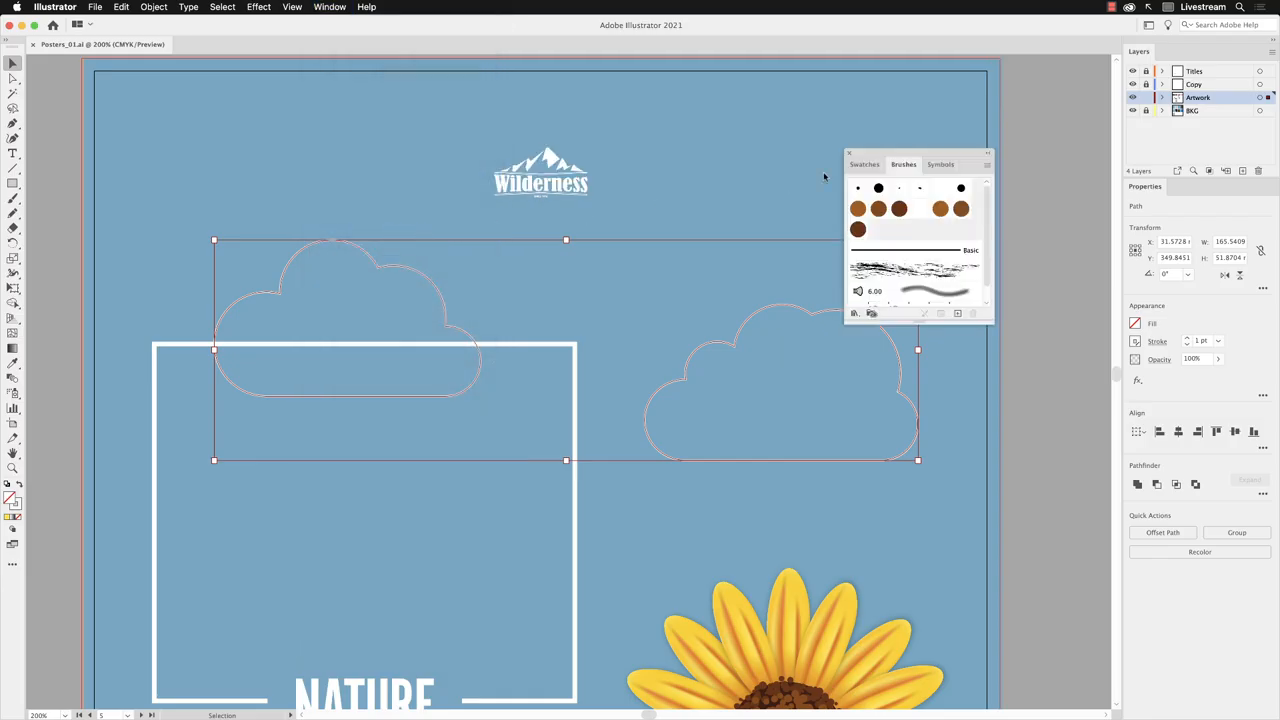
left_click_drag(918, 155, 778, 107)
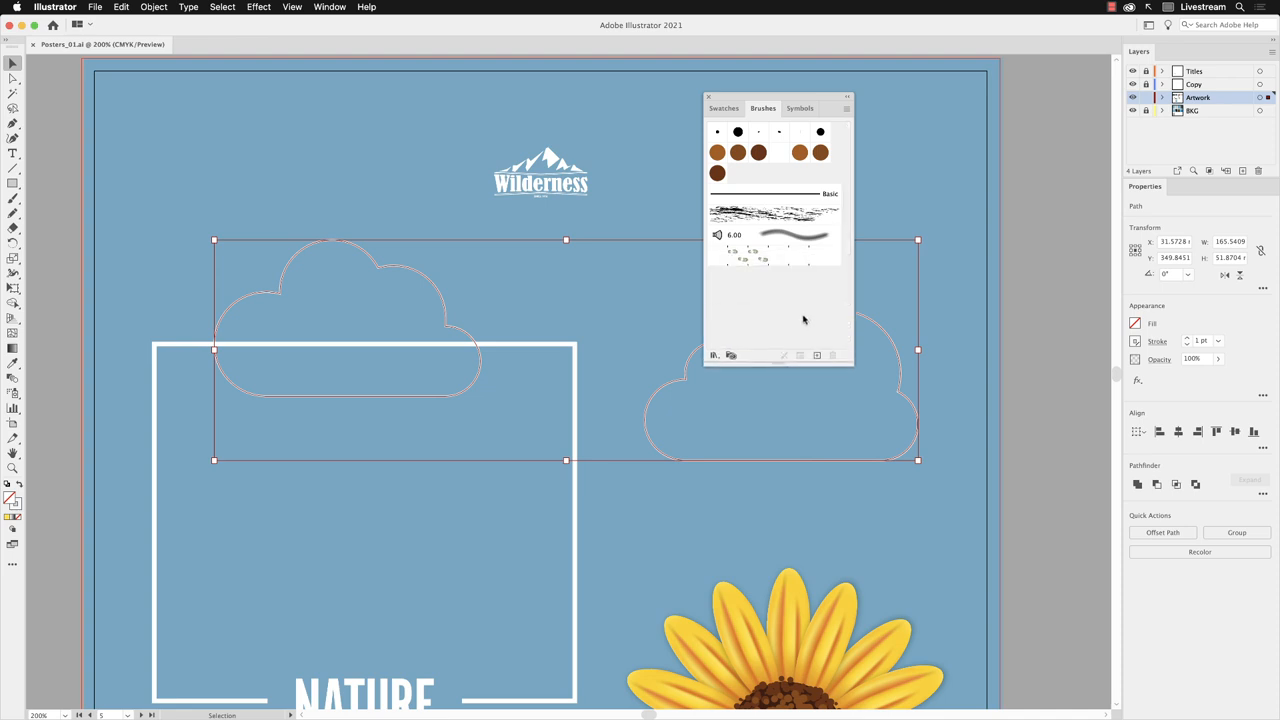
mouse_move(850, 192)
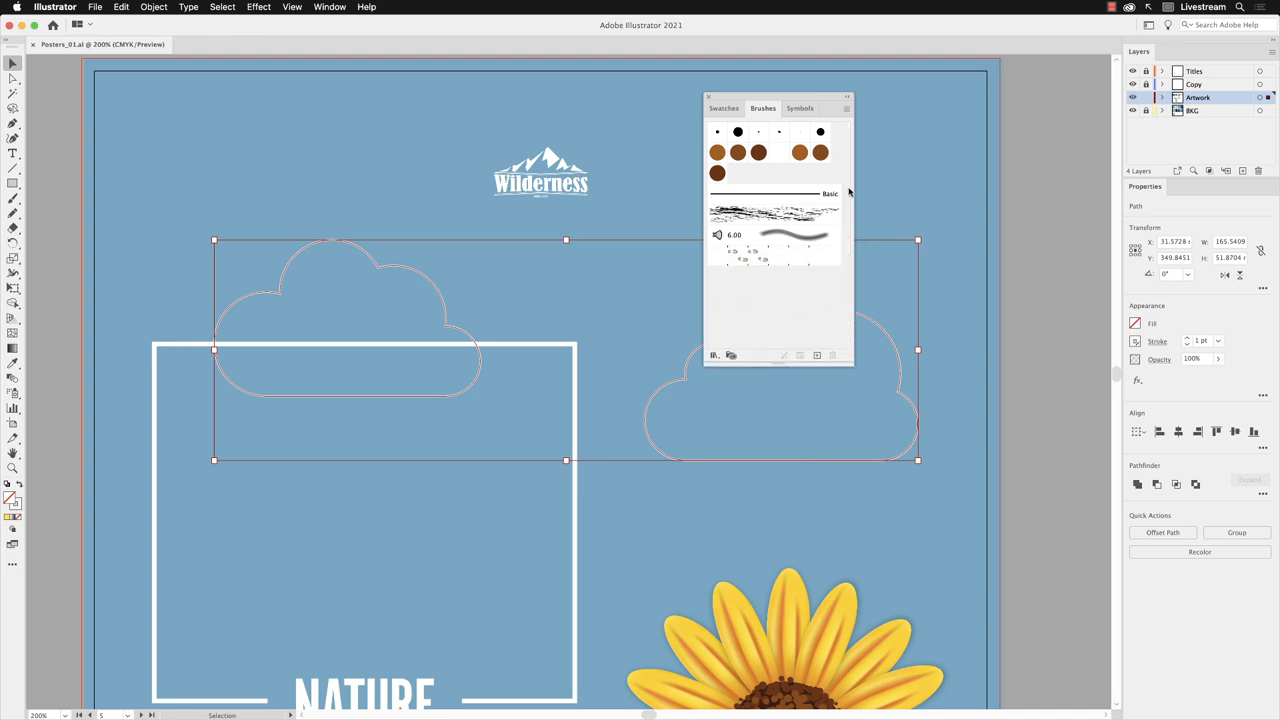
mouse_move(846, 238)
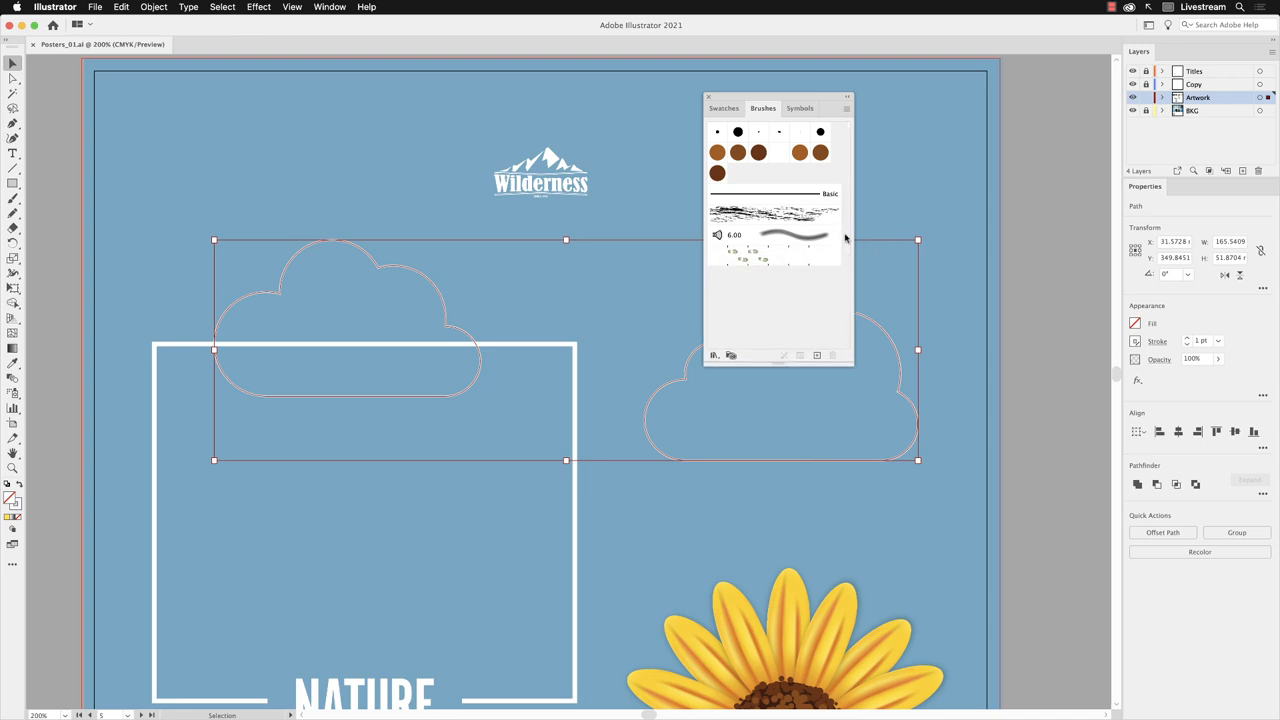
mouse_move(830, 195)
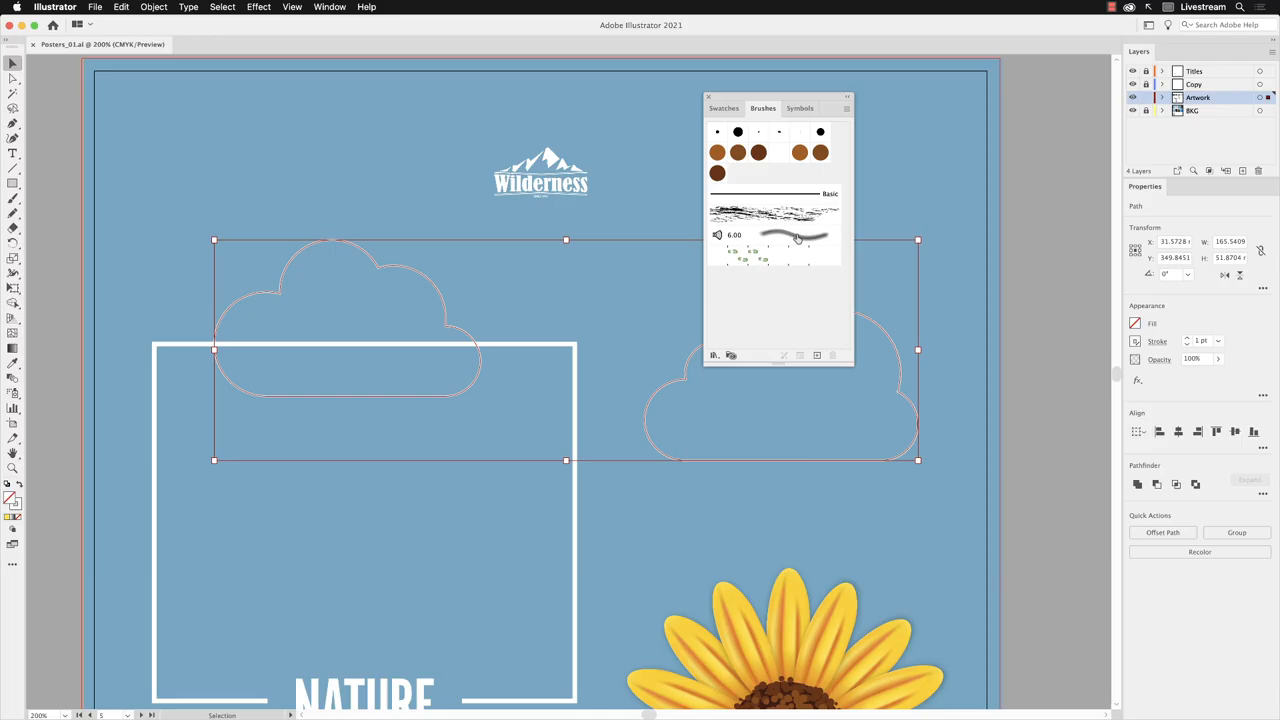
mouse_move(770, 238)
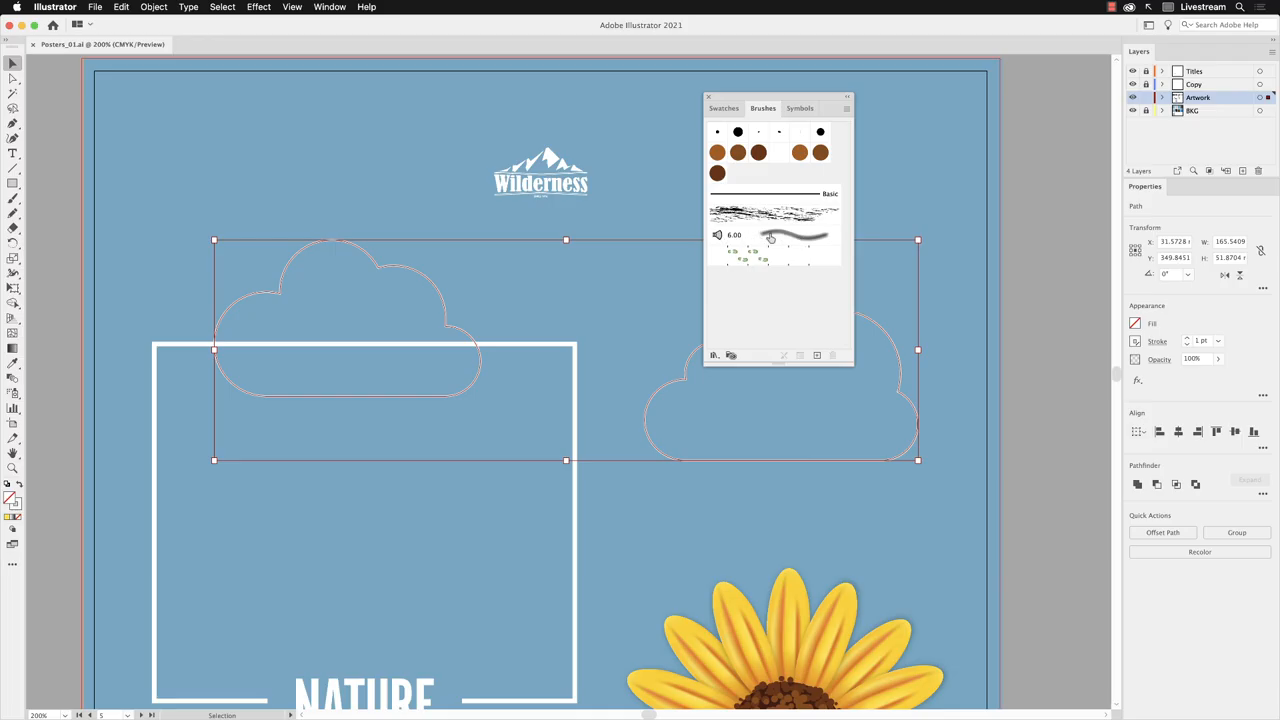
Apply the 6.00 bristle brush to both clouds and open Brush Libraries
left_click(796, 235)
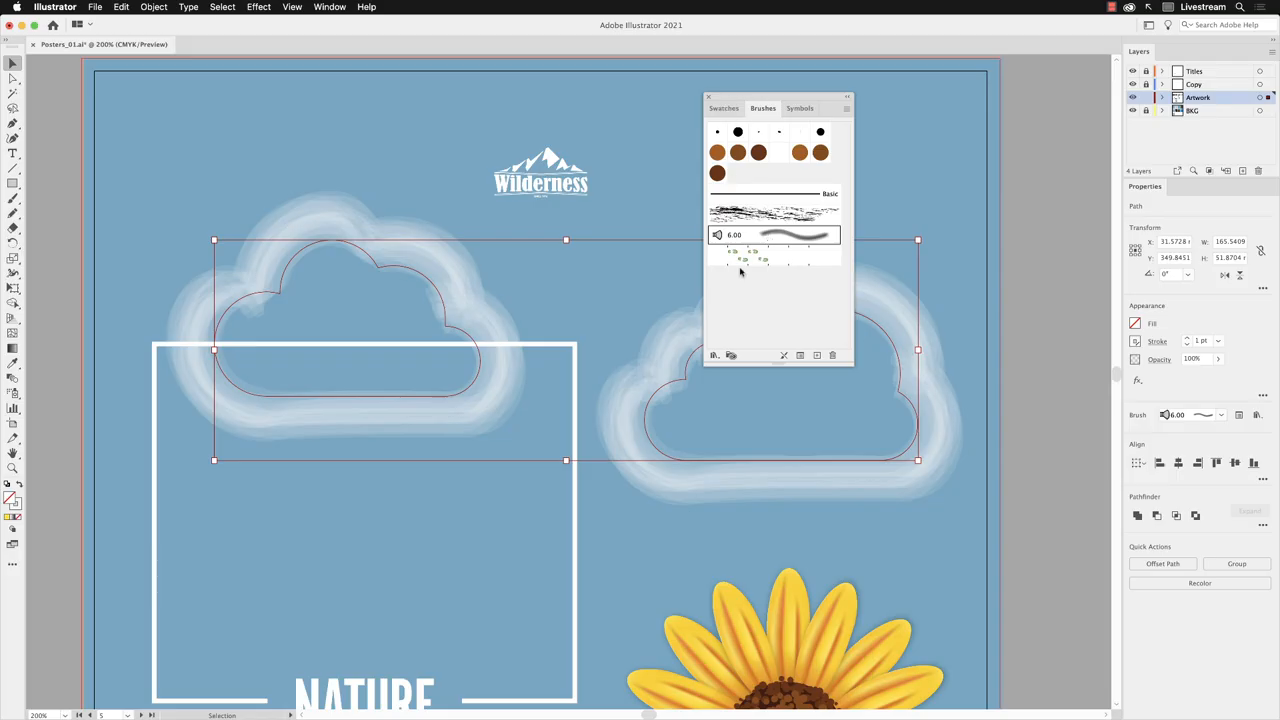
left_click(714, 355)
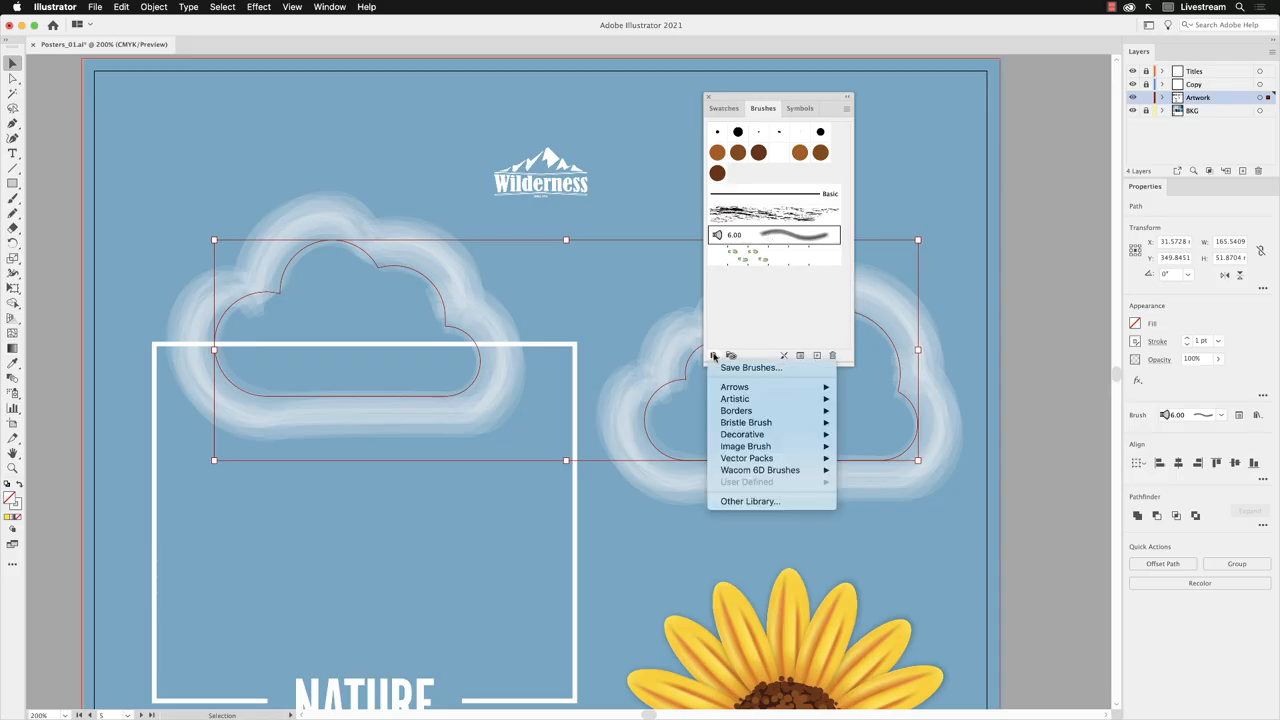
mouse_move(770, 422)
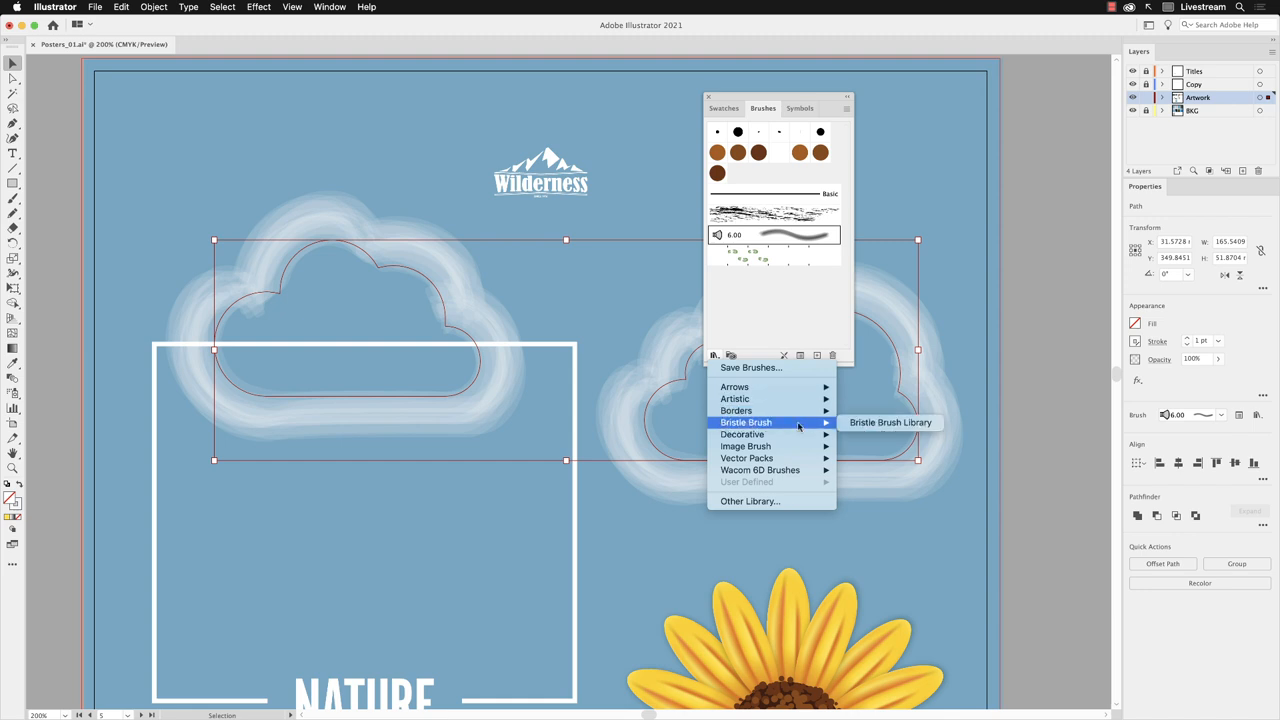
mouse_move(889, 422)
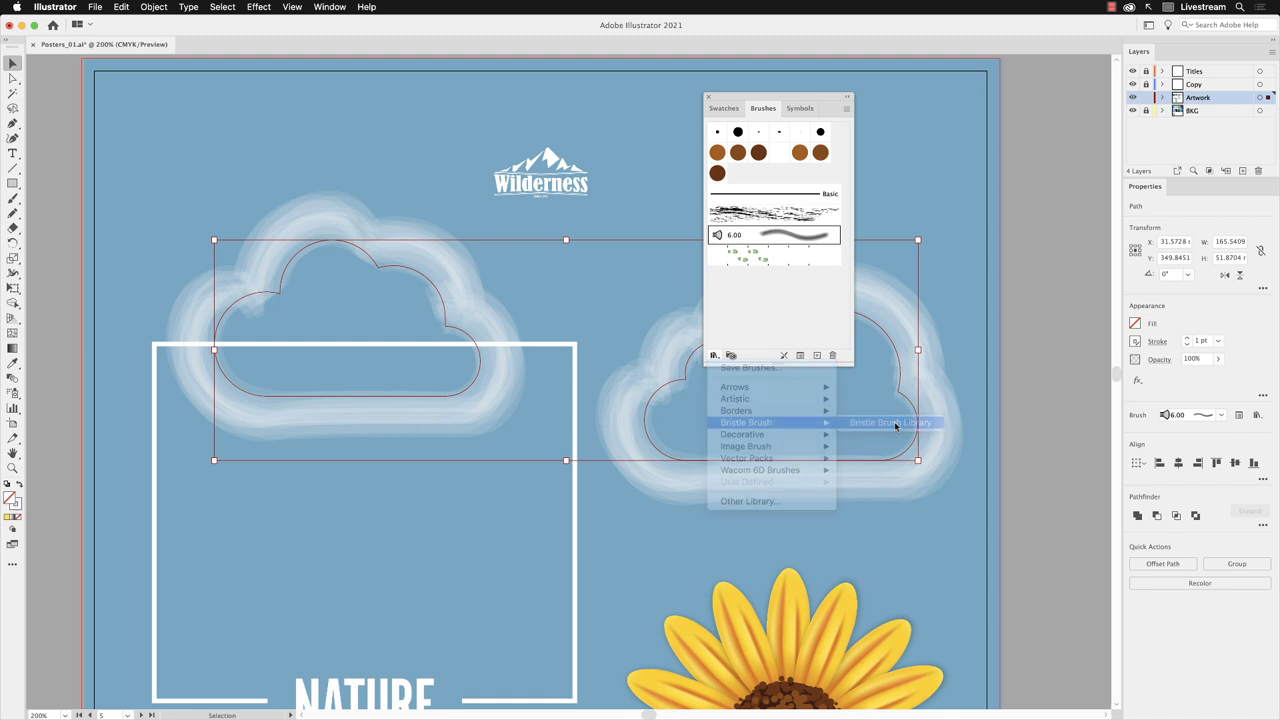
Open the Bristle Brush Library from the Brush Libraries menu
left_click(889, 422)
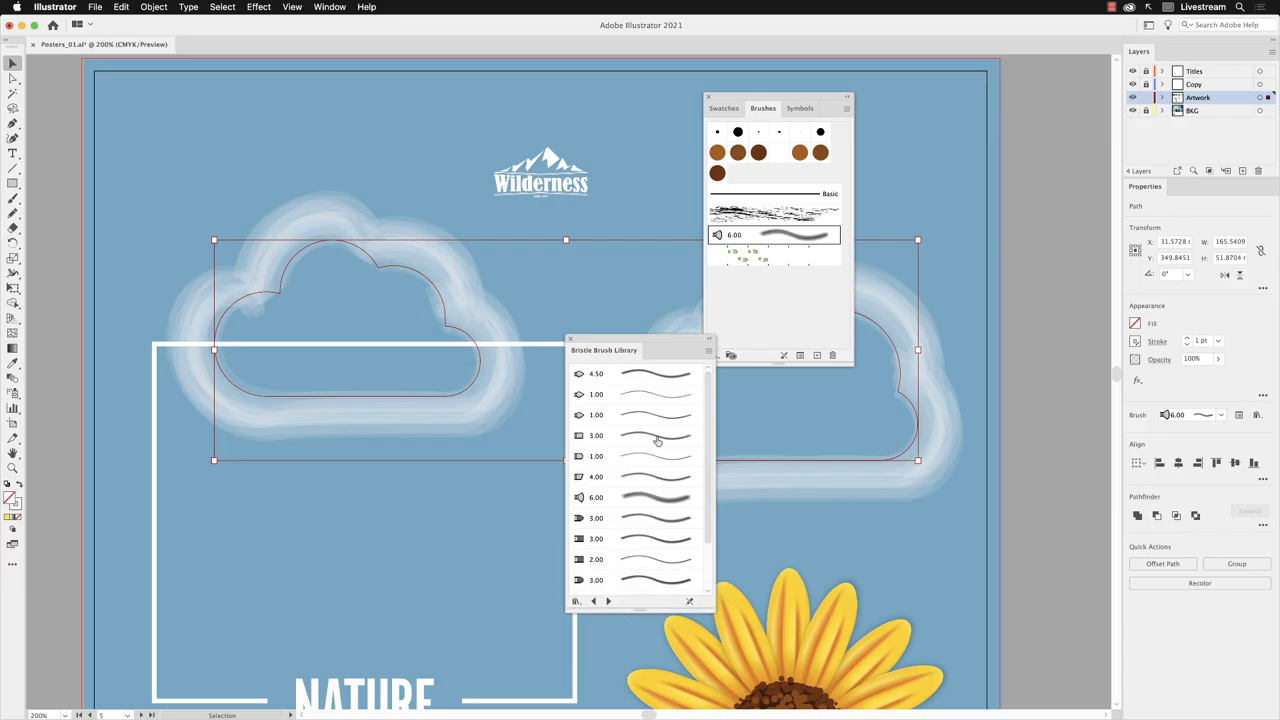
Try the 4.00 bristle brush, apply the 6.00 Mop brush, then close the library
left_click(655, 477)
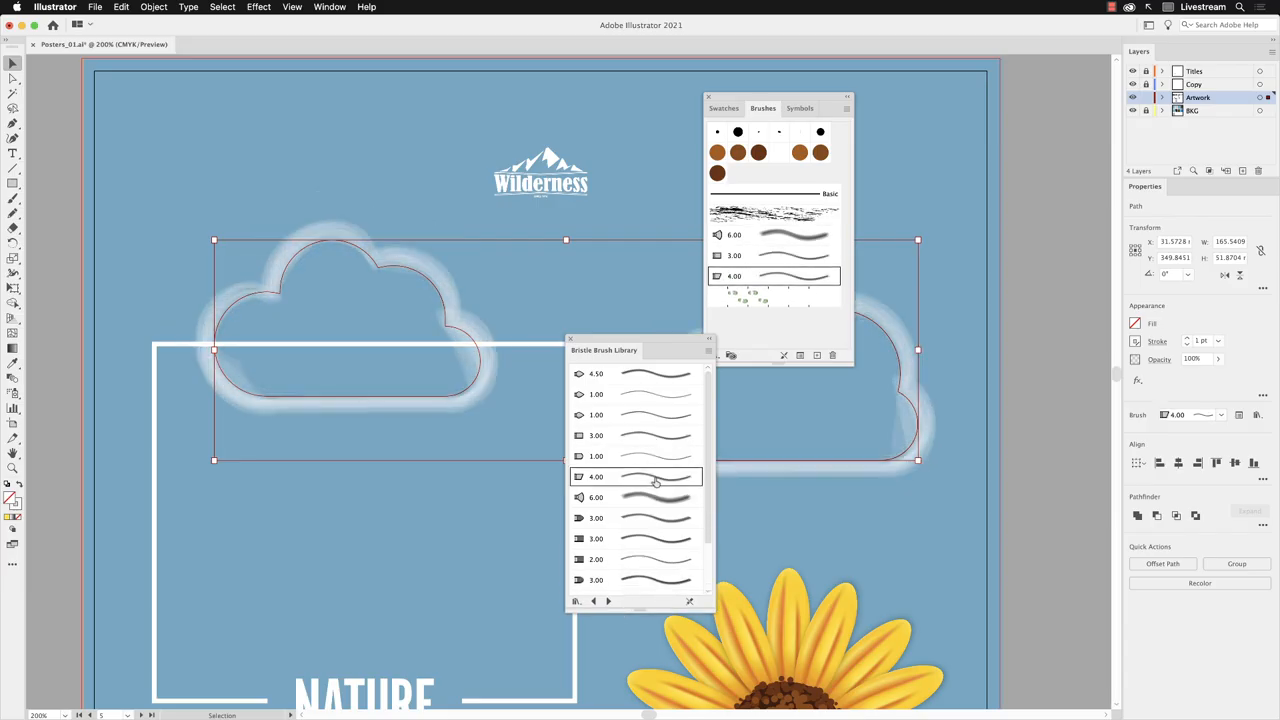
mouse_move(642, 508)
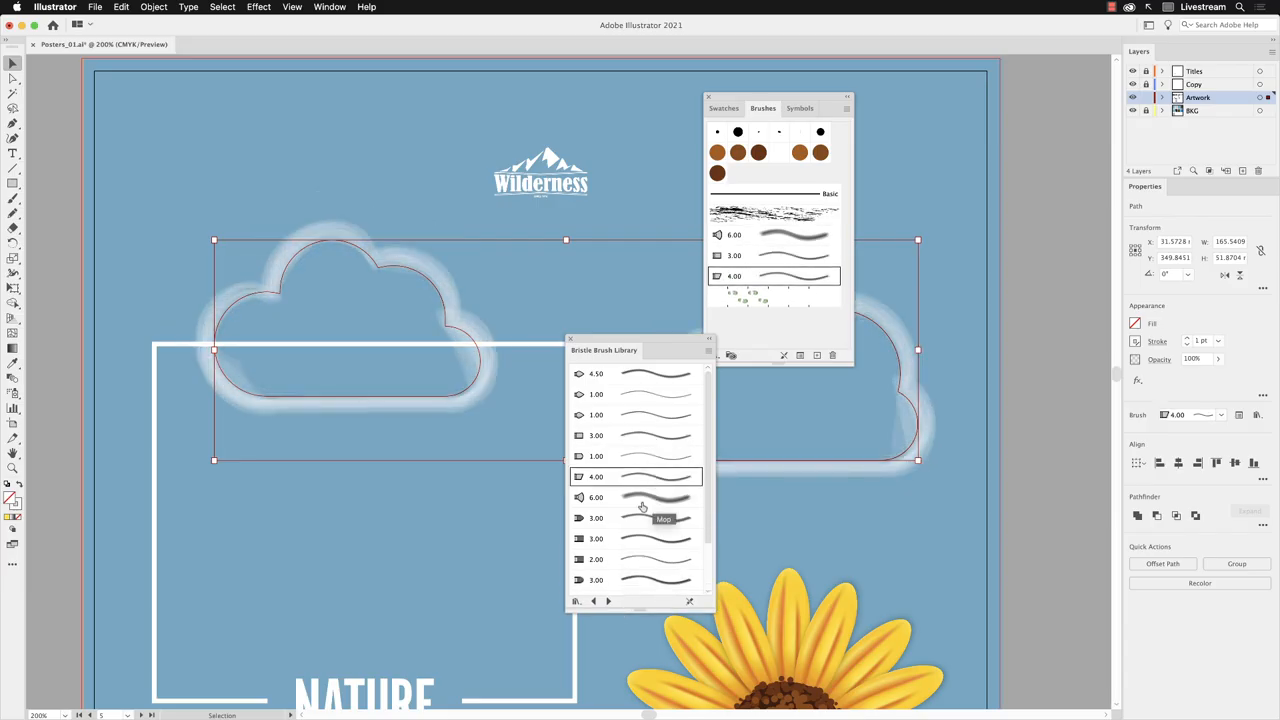
left_click(637, 497)
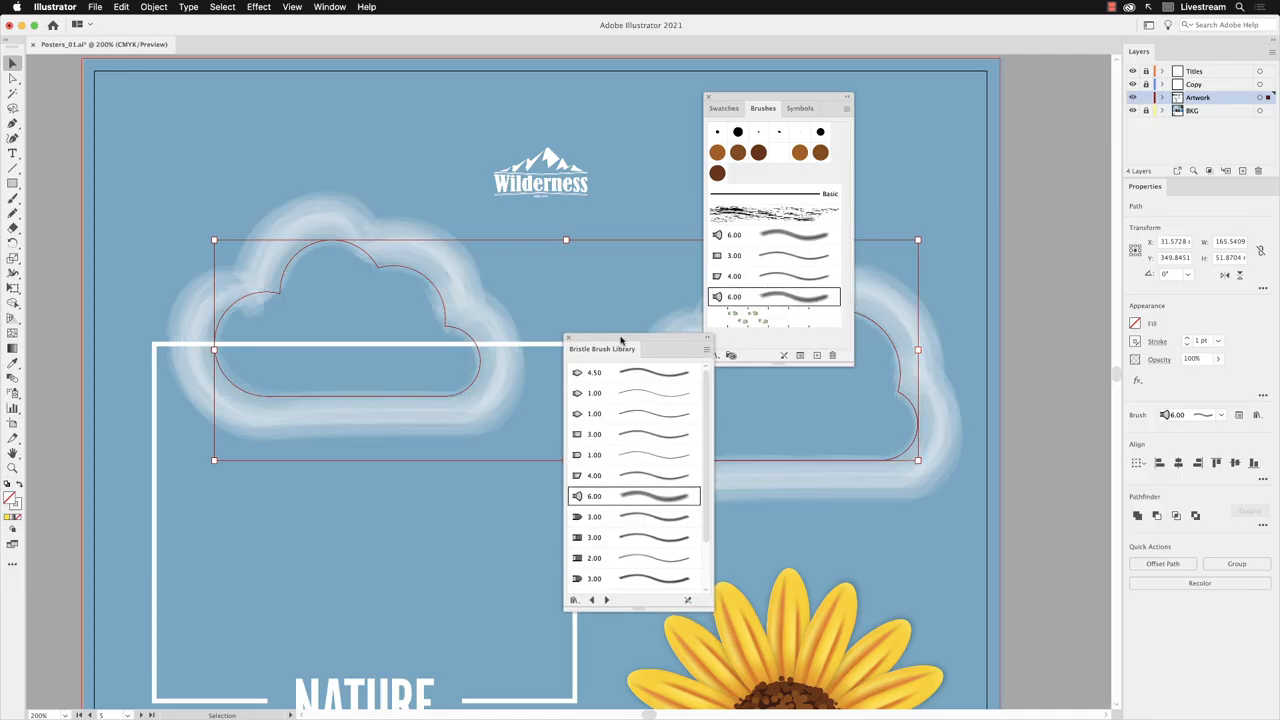
left_click_drag(602, 348, 534, 266)
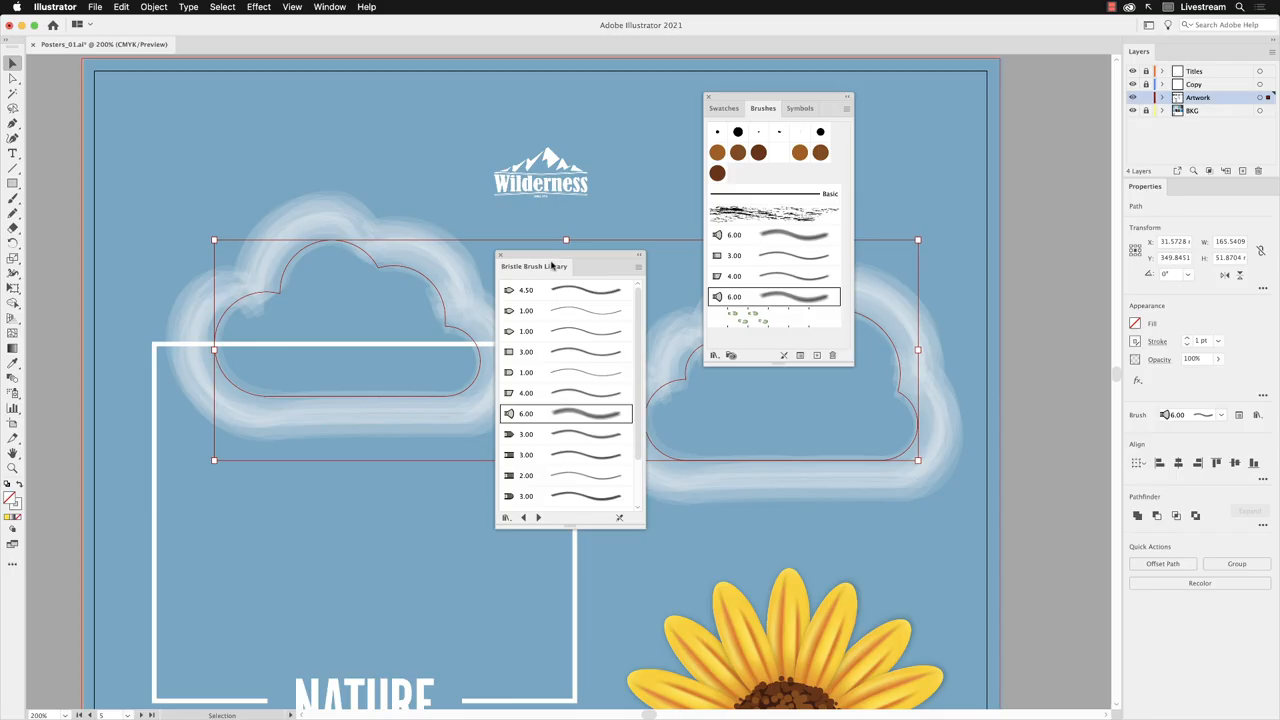
mouse_move(560, 396)
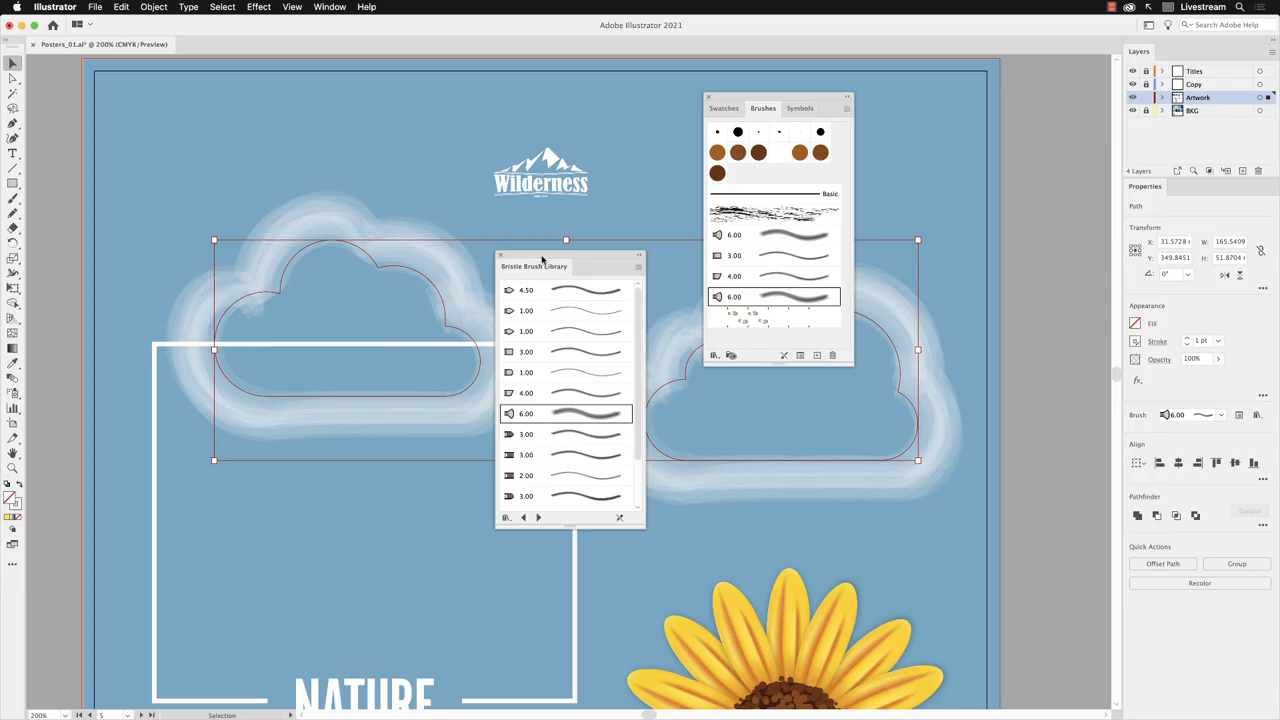
left_click(500, 256)
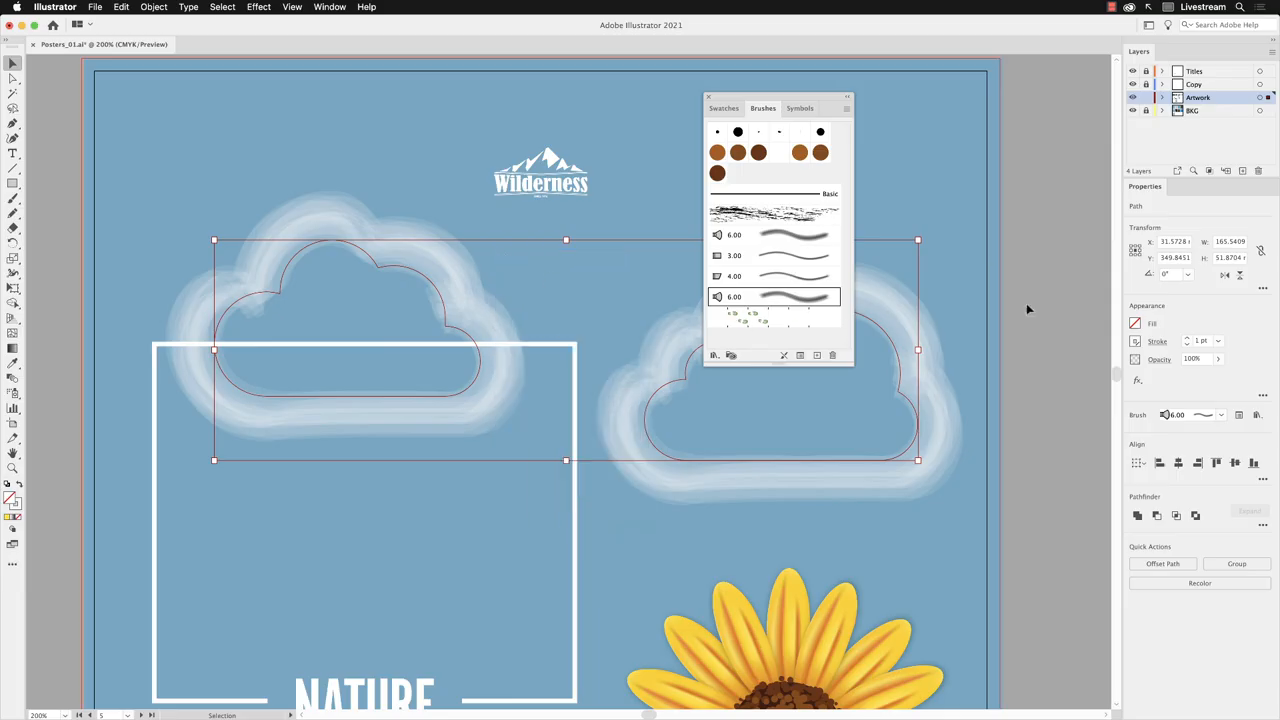